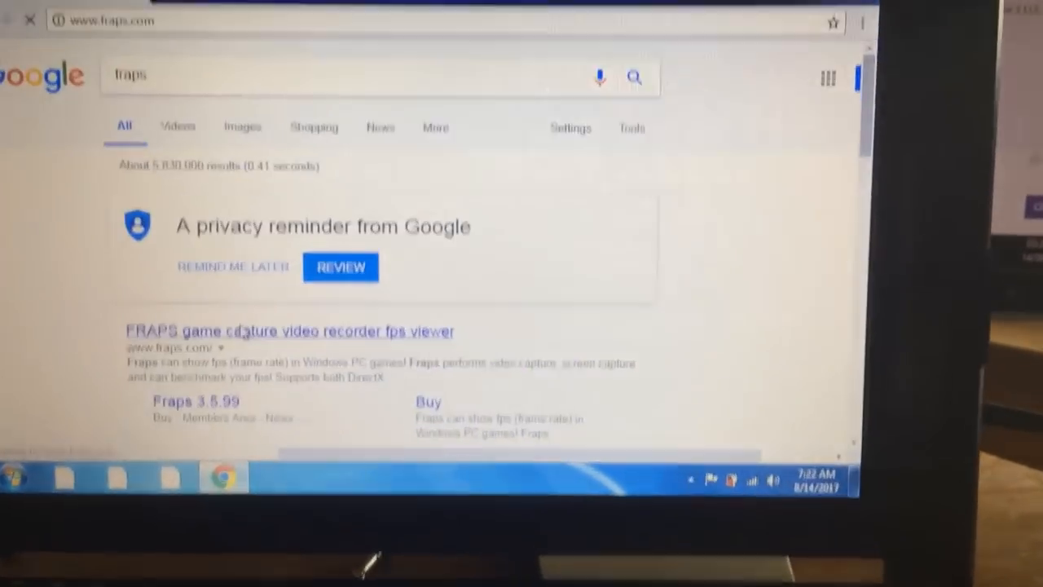
click(291, 331)
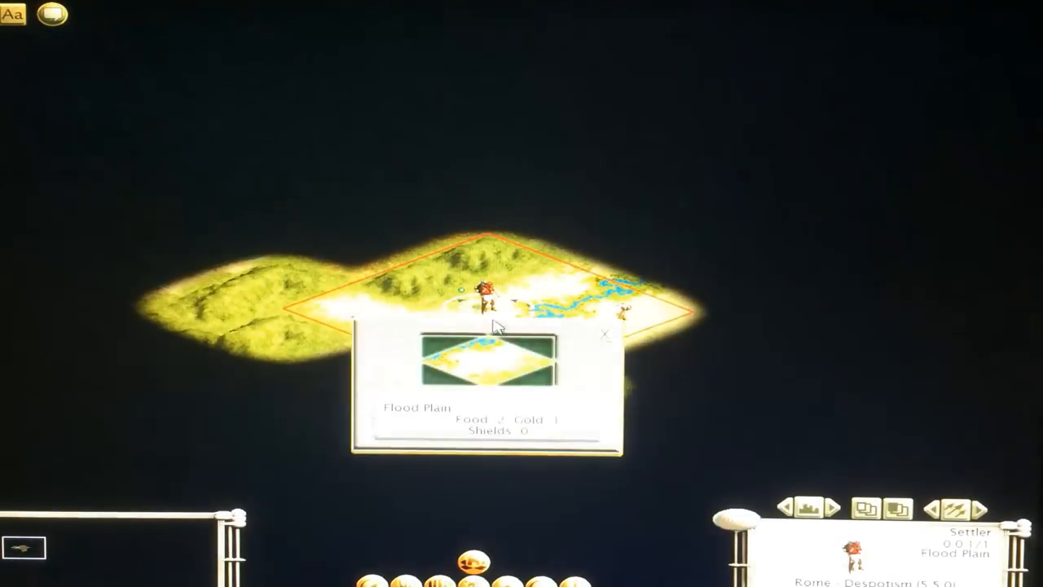
click(605, 334)
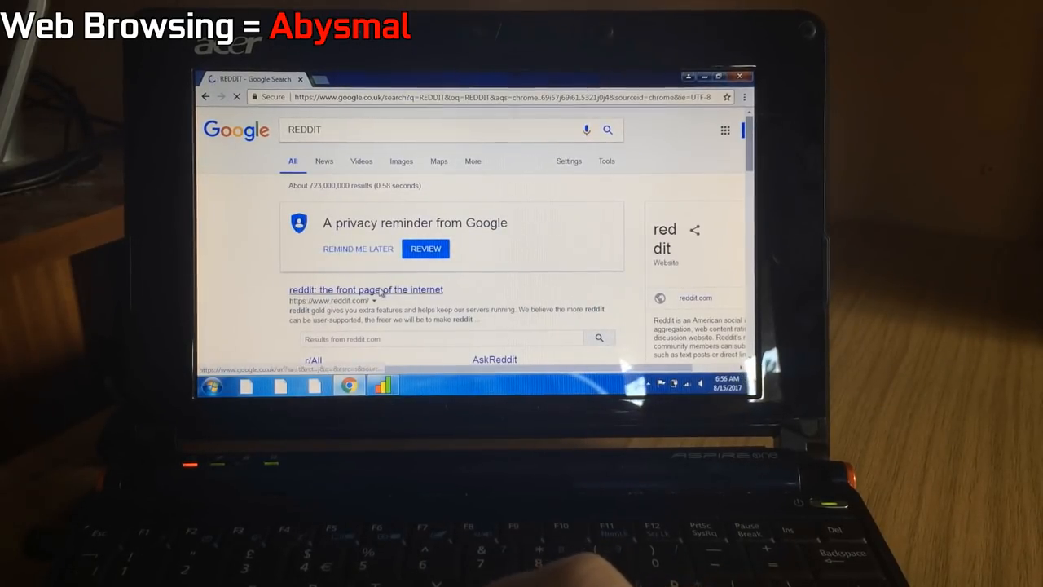
click(365, 290)
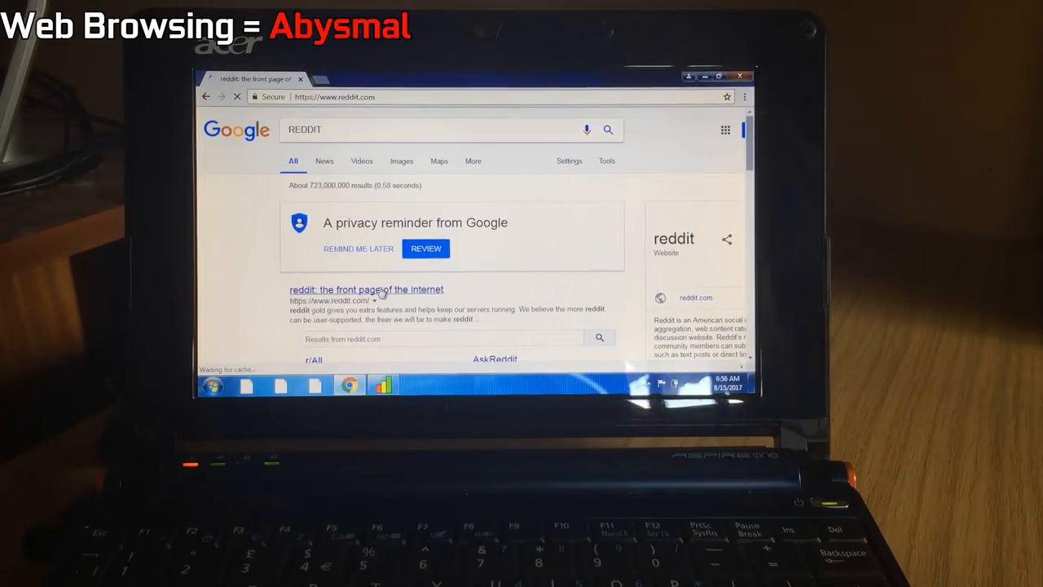
click(366, 289)
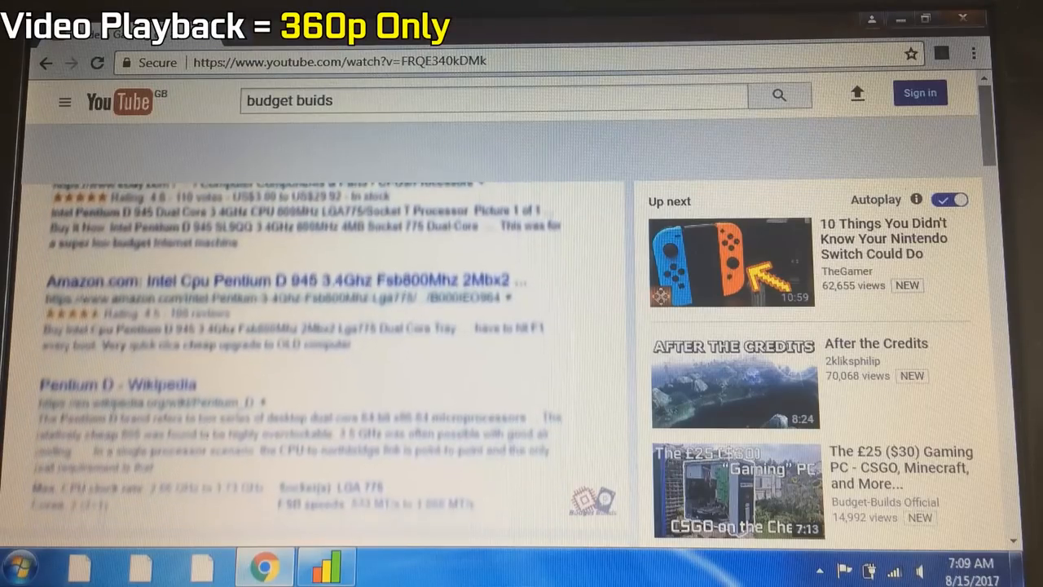
scroll(down, 3)
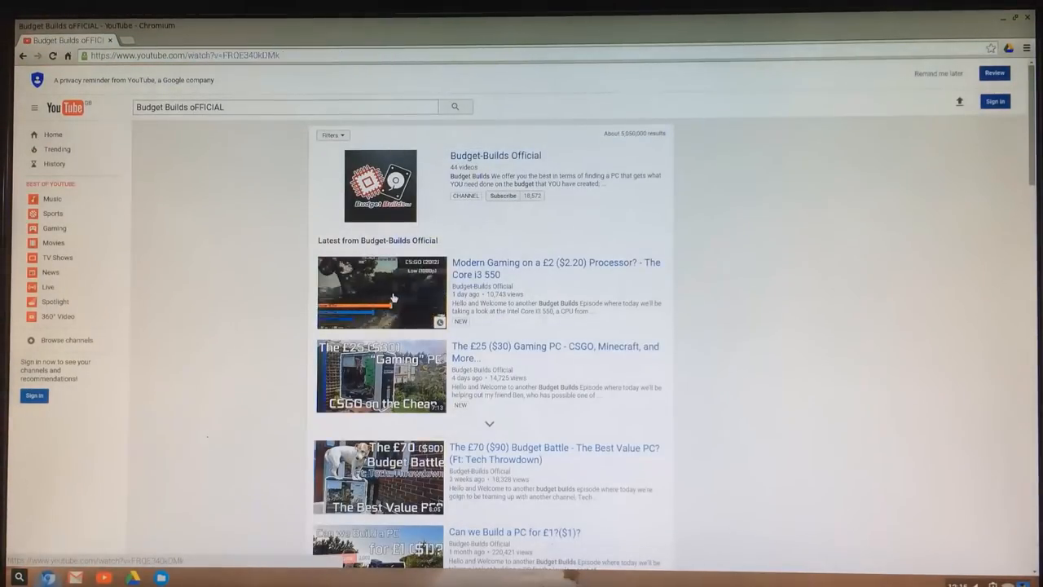
click(381, 292)
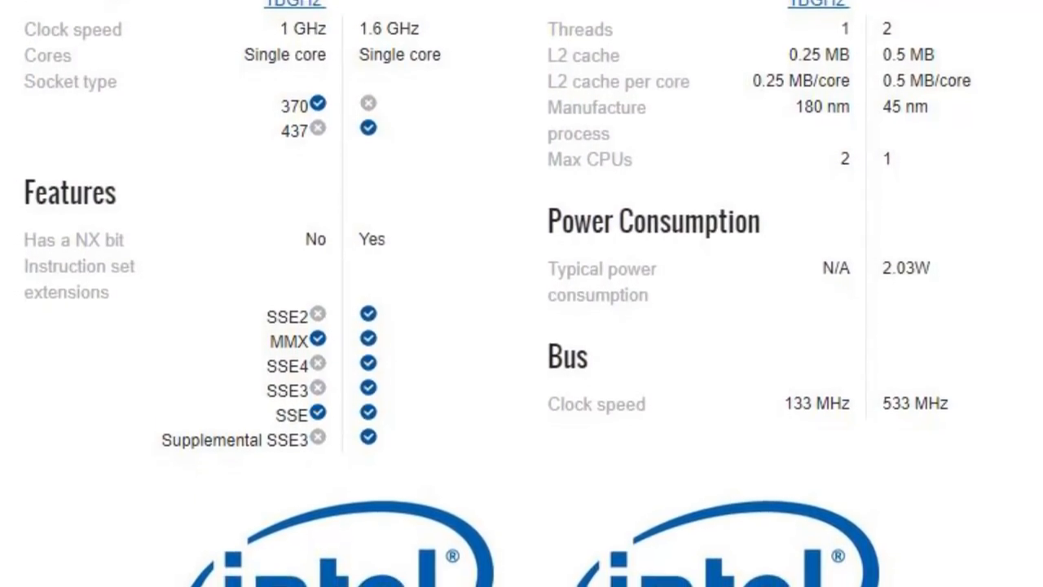
scroll(down, 3)
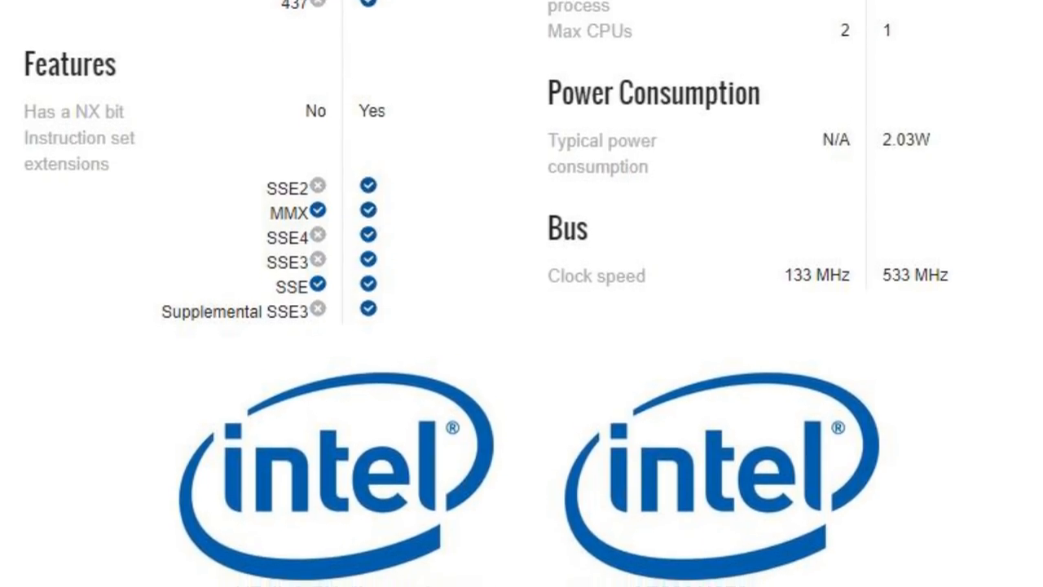
scroll(down, 3)
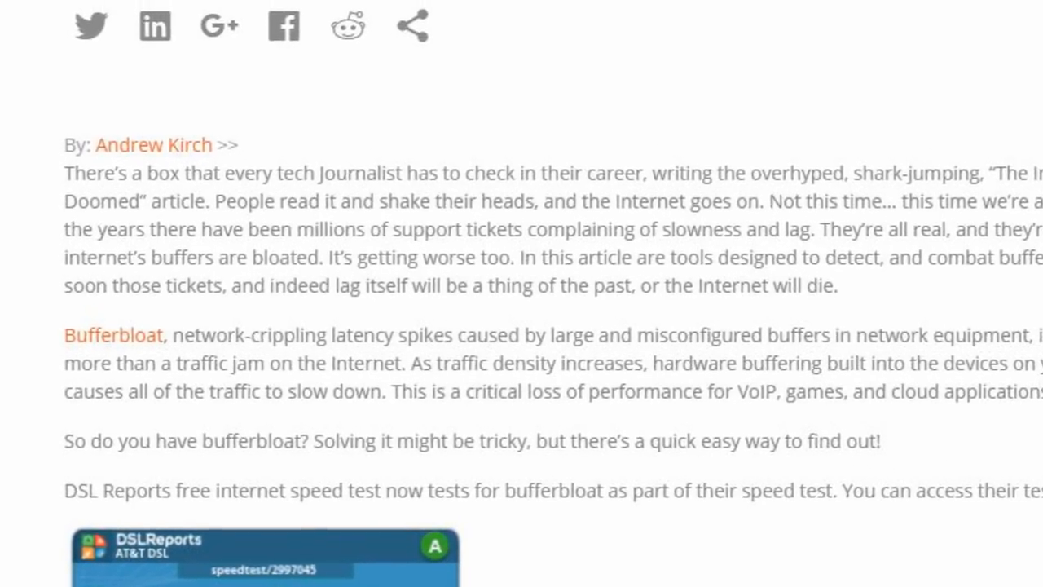
scroll(up, 3)
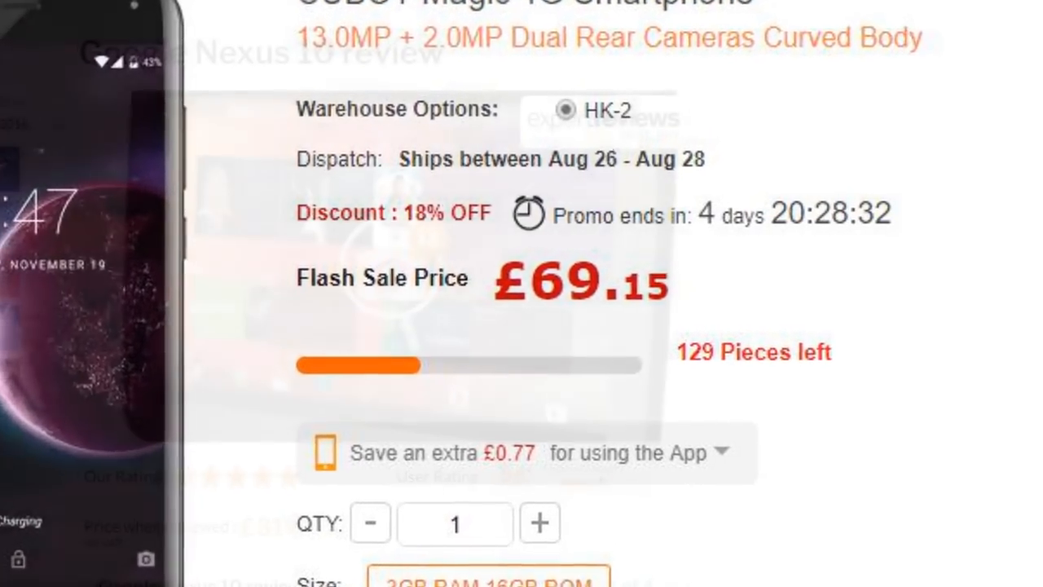
scroll(down, 3)
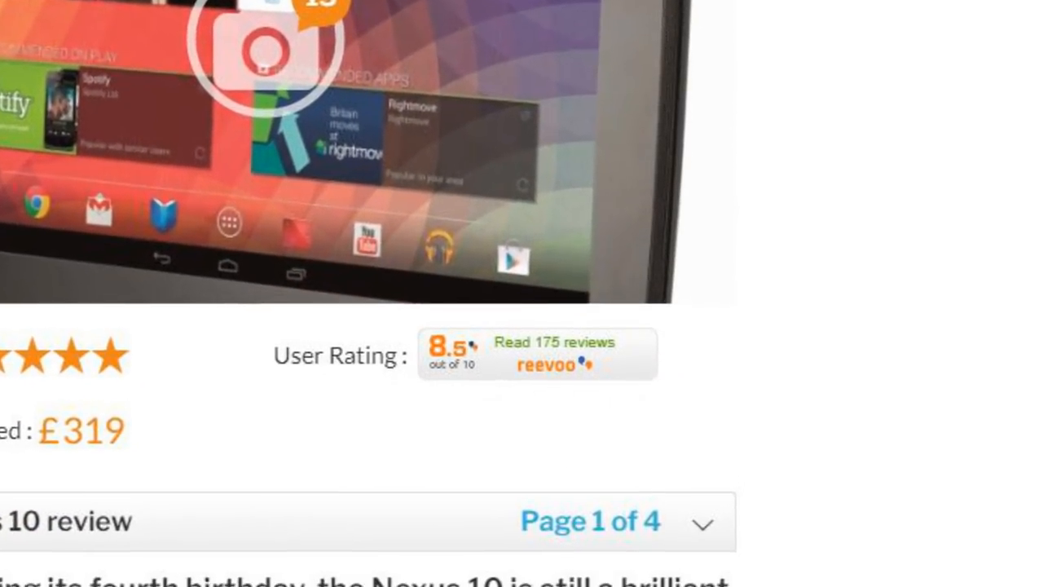
scroll(down, 3)
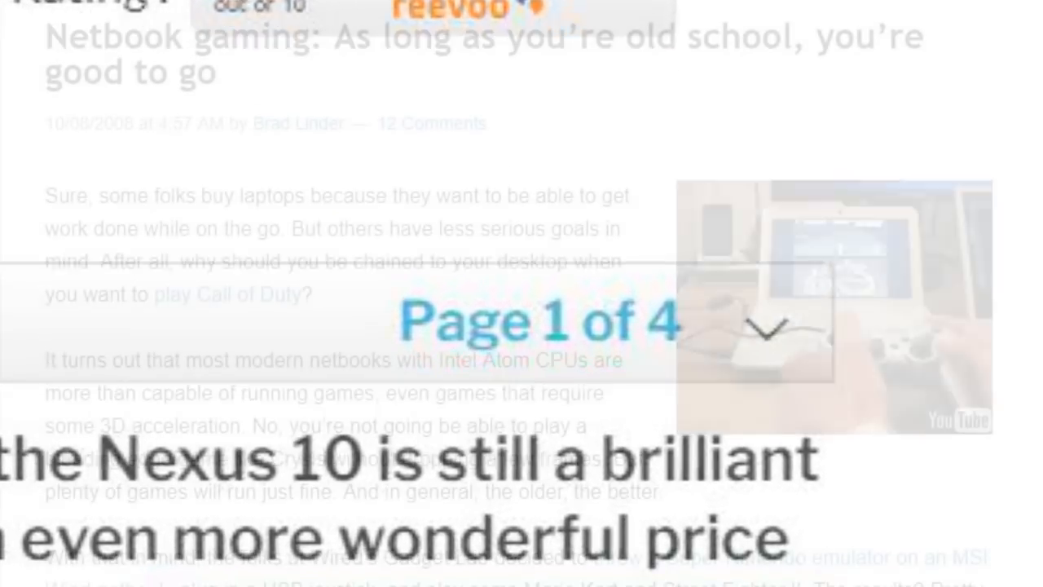
scroll(down, 3)
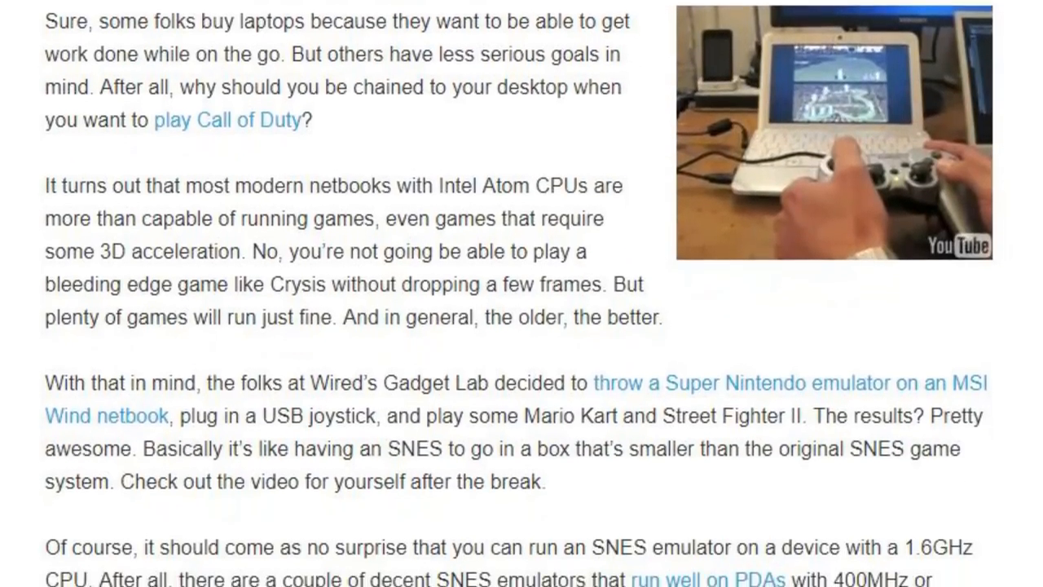
scroll(down, 3)
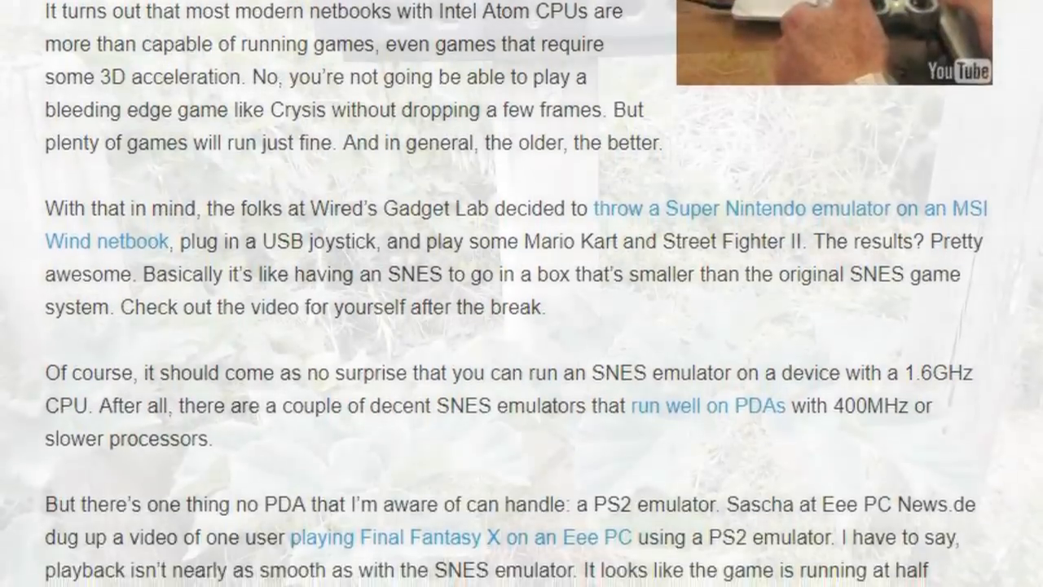